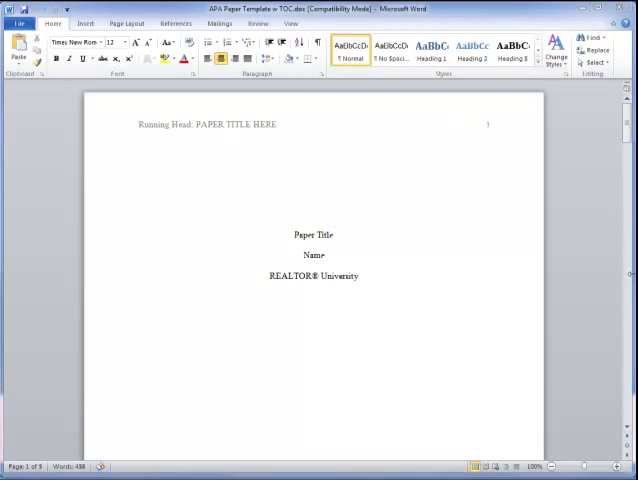
Insert an Automatic Table 1 contents at the top of a new page and dismiss the no-entries warning.
{"action": "left_click", "coordinate": [314, 152]}
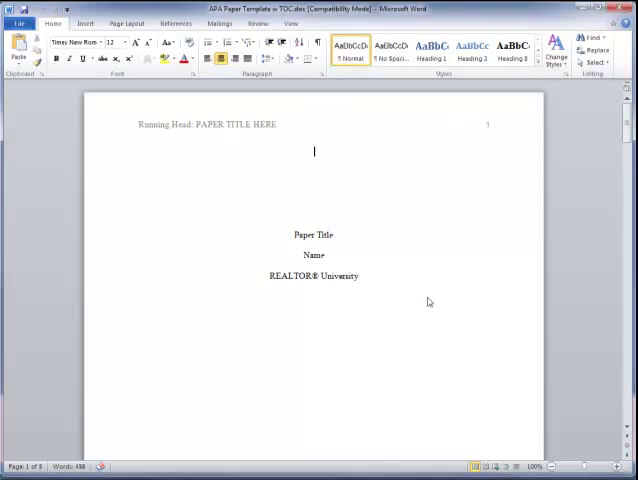
{"action": "scroll", "scroll_direction": "down", "scroll_amount": 3}
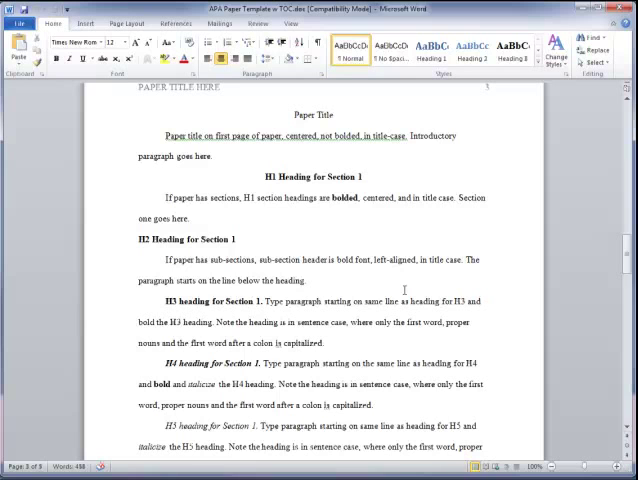
{"action": "mouse_move", "coordinate": [364, 242]}
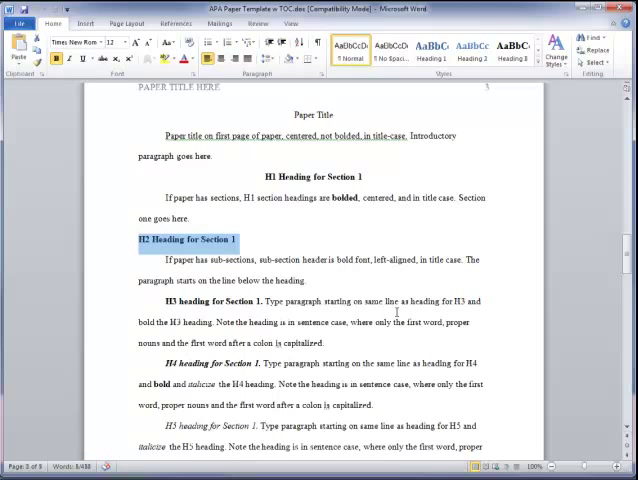
{"action": "scroll", "scroll_direction": "down", "scroll_amount": 3}
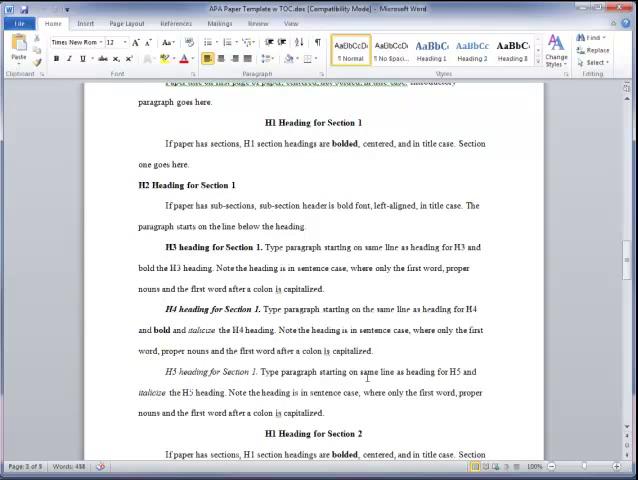
{"action": "scroll", "scroll_direction": "down", "scroll_amount": 3}
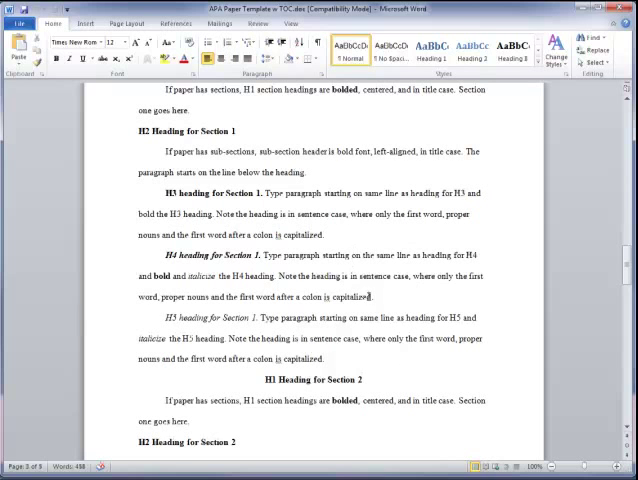
{"action": "scroll", "scroll_direction": "up", "scroll_amount": 3}
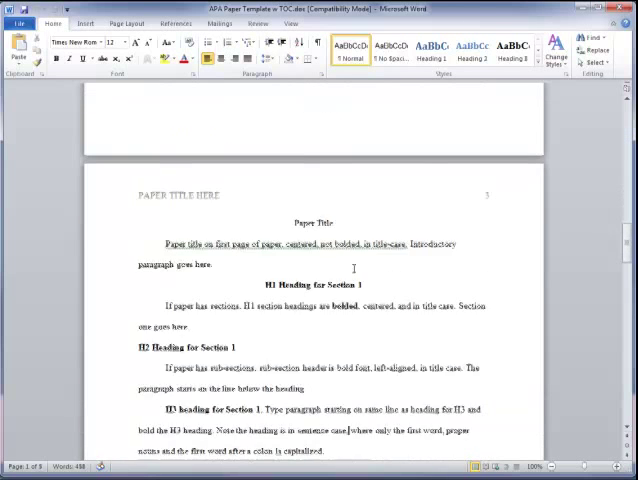
{"action": "scroll", "scroll_direction": "down", "scroll_amount": 3}
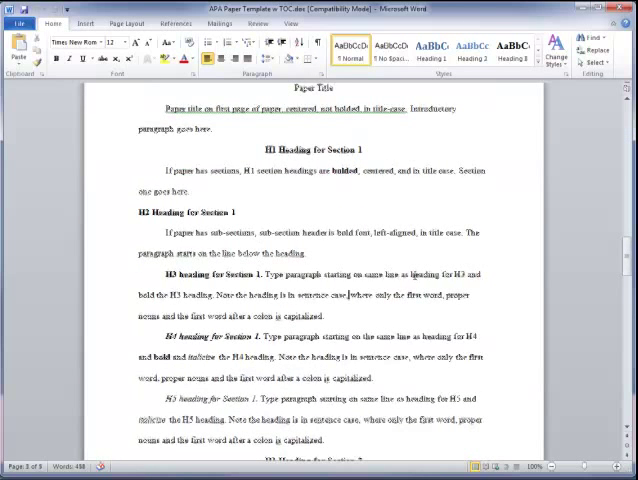
{"action": "scroll", "scroll_direction": "up", "scroll_amount": 3}
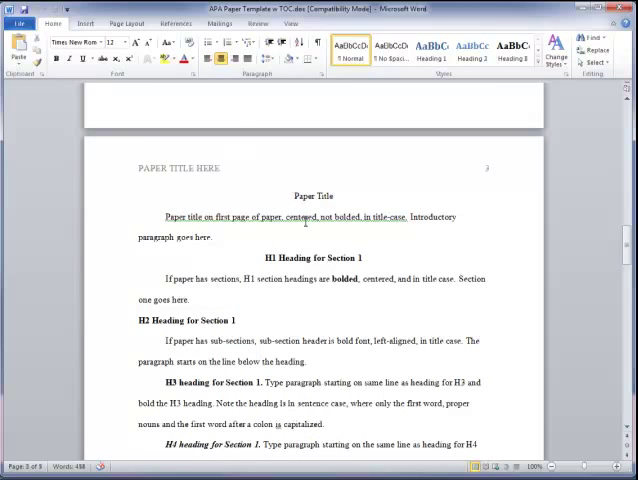
{"action": "mouse_move", "coordinate": [260, 180]}
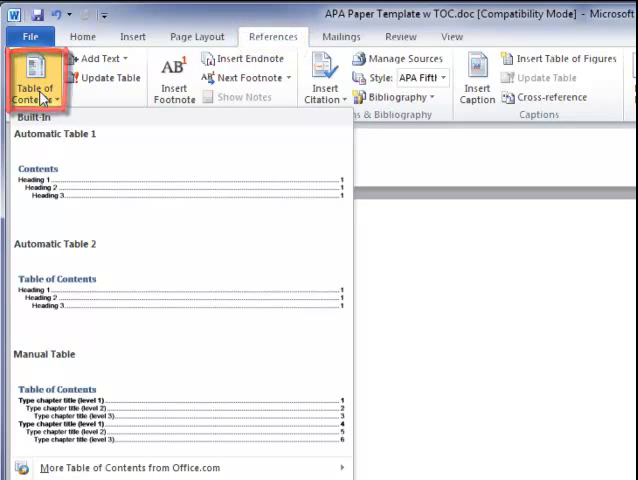
{"action": "mouse_move", "coordinate": [112, 190]}
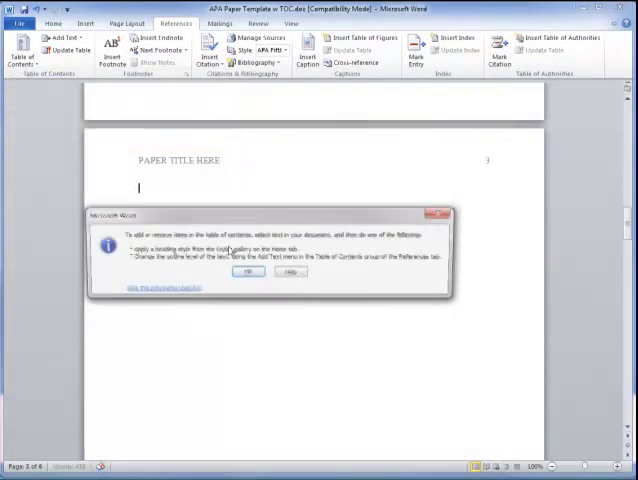
{"action": "left_click", "coordinate": [244, 272]}
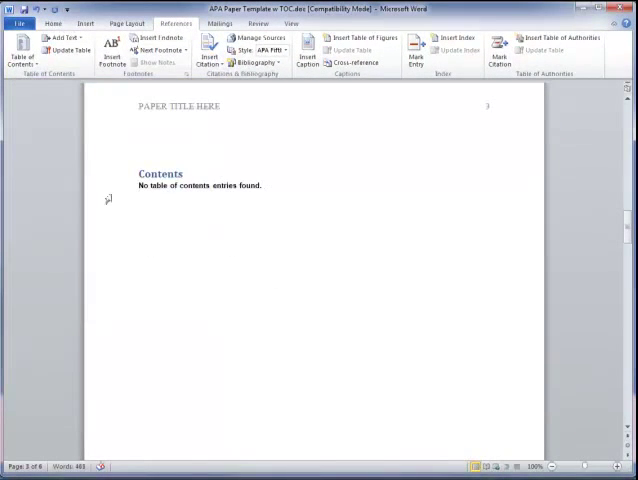
Give the first H1 heading the Heading 1 style, restored to Times New Roman with APA paragraph spacing.
{"action": "scroll", "scroll_direction": "down", "scroll_amount": 3}
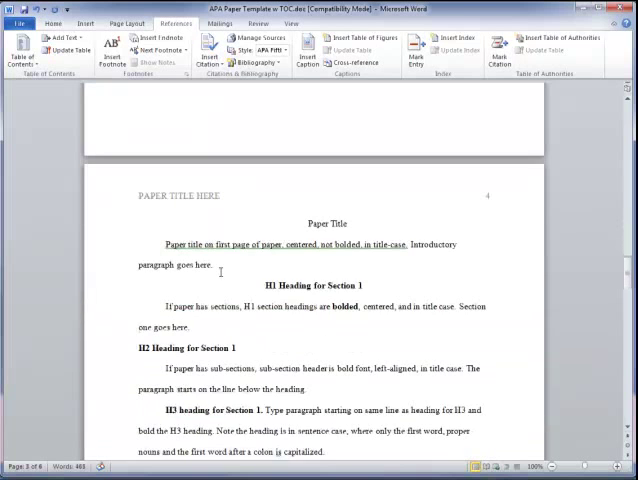
{"action": "double_click", "coordinate": [320, 288]}
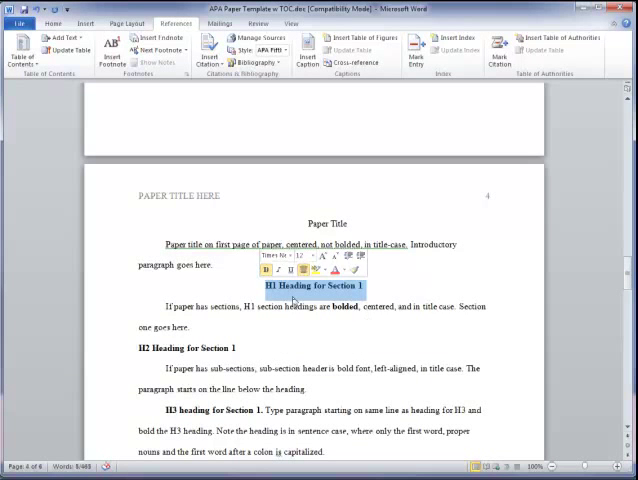
{"action": "left_click", "coordinate": [56, 24]}
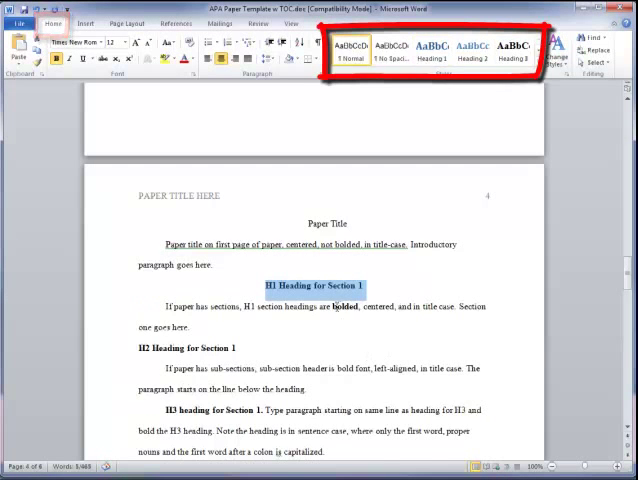
{"action": "left_click", "coordinate": [424, 48]}
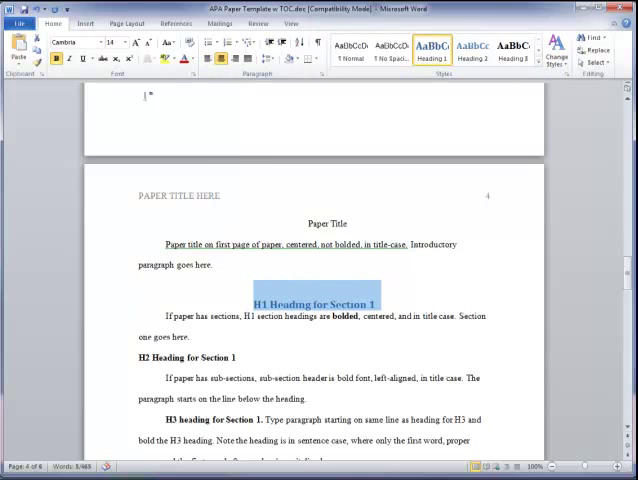
{"action": "left_click", "coordinate": [198, 56]}
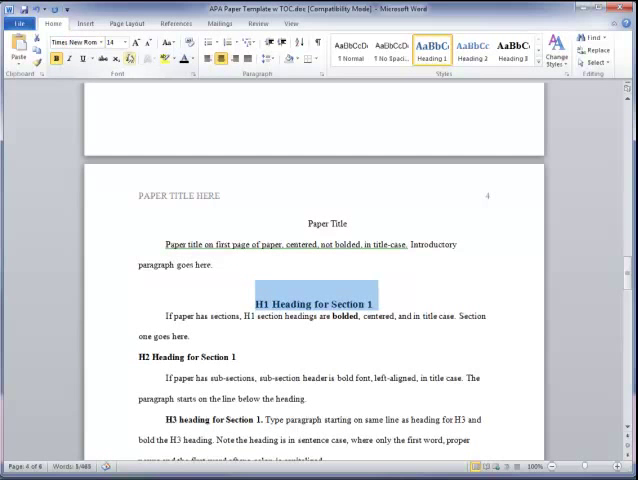
{"action": "left_click", "coordinate": [110, 42]}
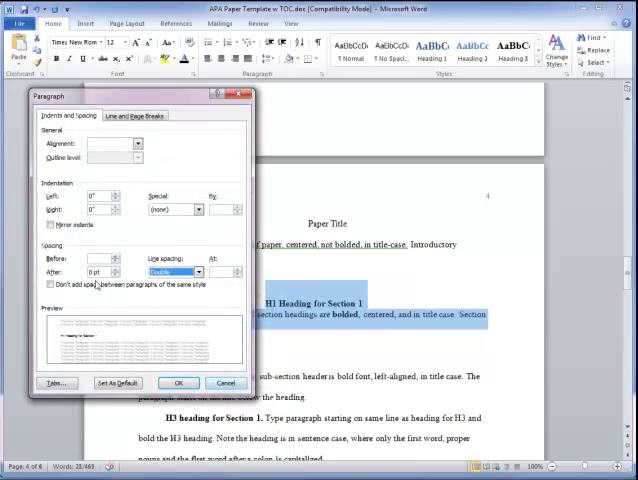
{"action": "left_click", "coordinate": [178, 384]}
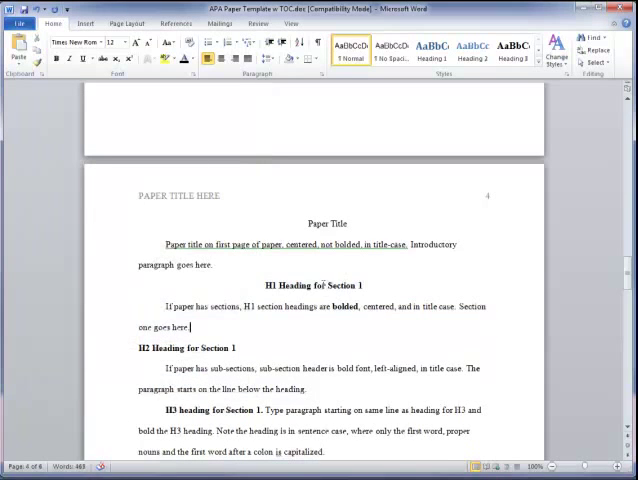
Style the Section 1 H2 heading as Heading 2 and rebuild the entire table so both headings appear.
{"action": "scroll", "scroll_direction": "up", "scroll_amount": 3}
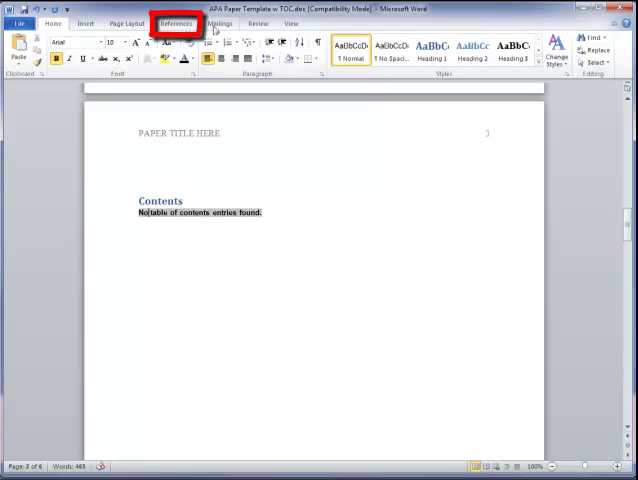
{"action": "left_click", "coordinate": [176, 24]}
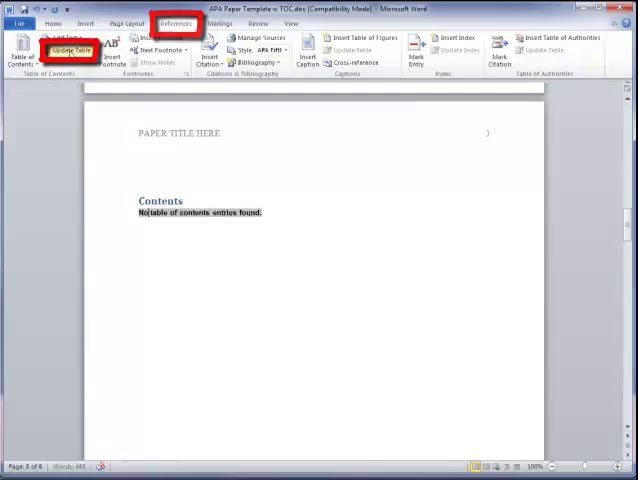
{"action": "left_click", "coordinate": [72, 50]}
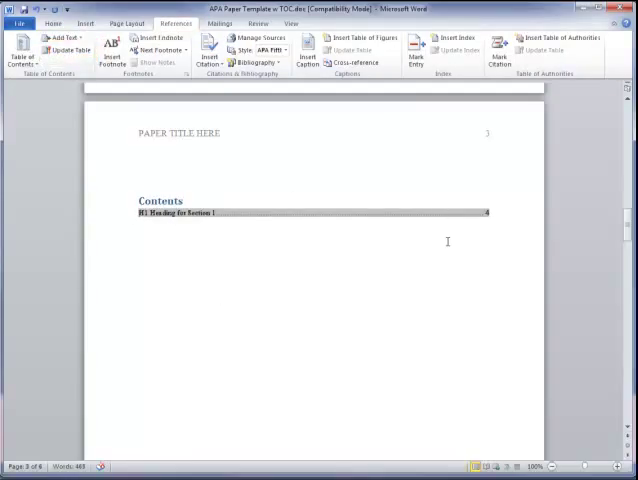
{"action": "scroll", "scroll_direction": "down", "scroll_amount": 3}
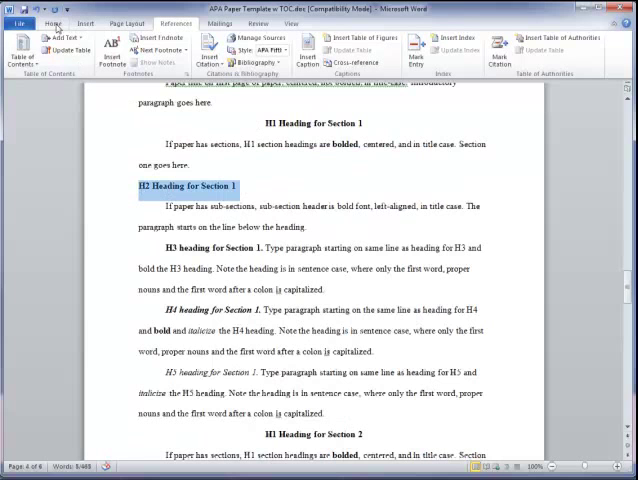
{"action": "left_click", "coordinate": [56, 22]}
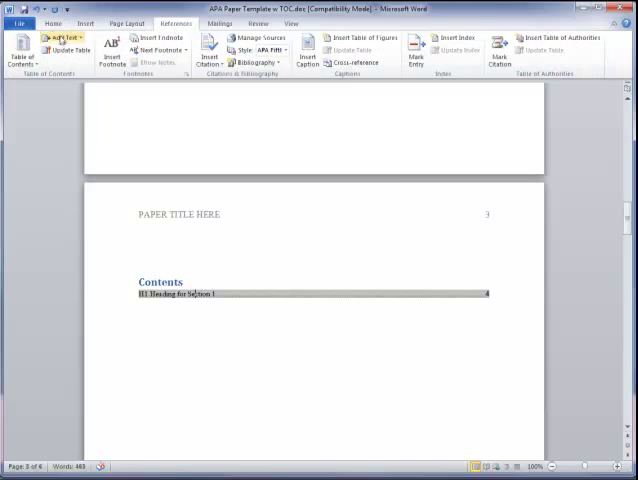
{"action": "left_click", "coordinate": [72, 48]}
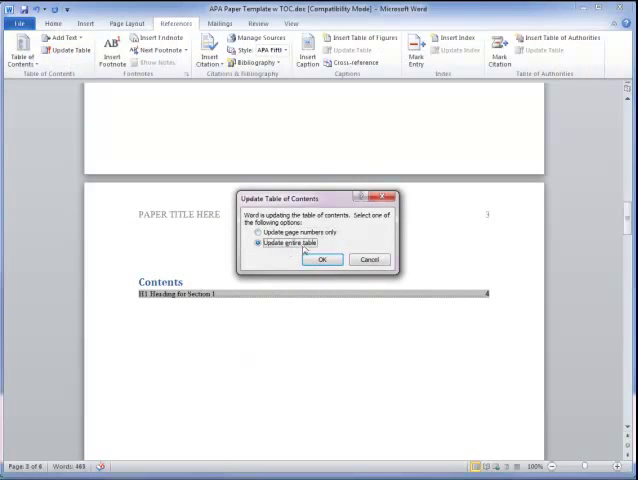
{"action": "left_click", "coordinate": [322, 260]}
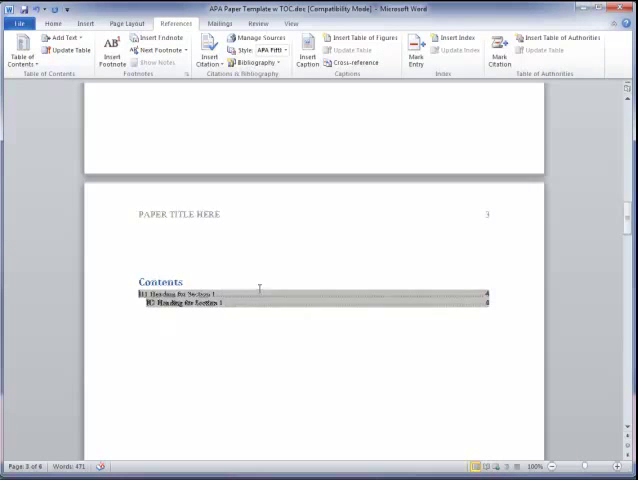
Give the Section 1 H4 and H5 headings their matching heading styles.
{"action": "scroll", "scroll_direction": "down", "scroll_amount": 3}
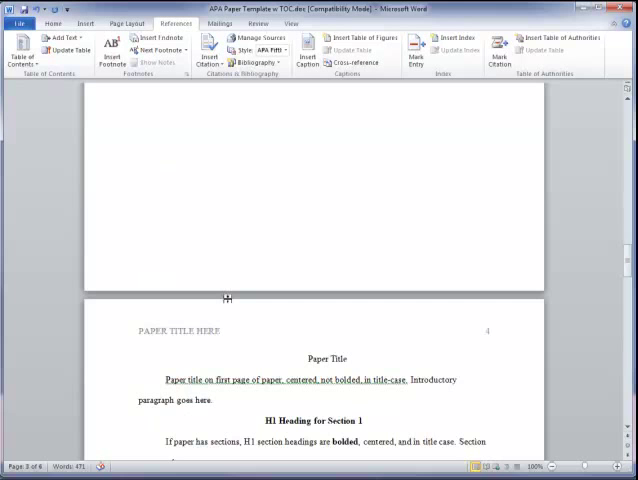
{"action": "scroll", "scroll_direction": "down", "scroll_amount": 3}
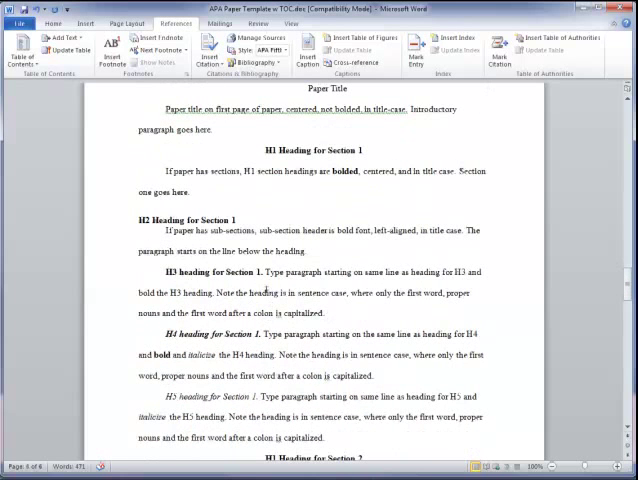
{"action": "left_click", "coordinate": [56, 24]}
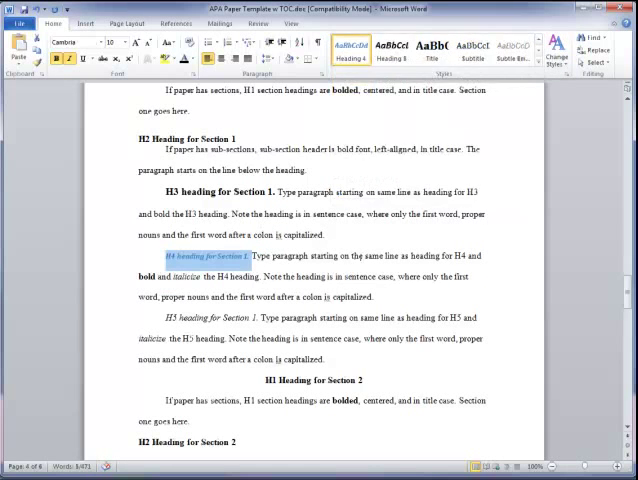
{"action": "scroll", "scroll_direction": "down", "scroll_amount": 3}
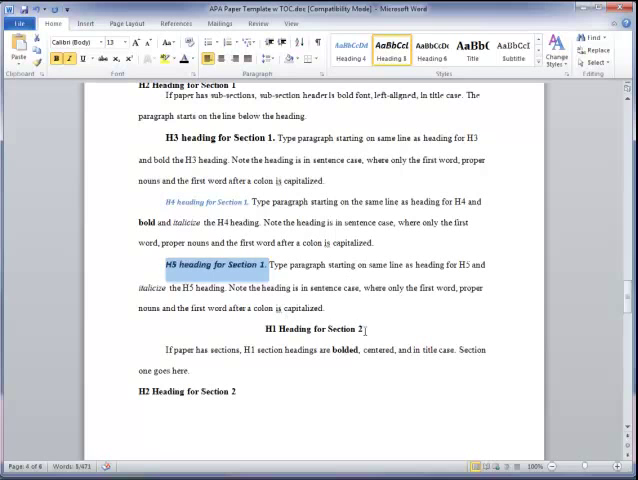
{"action": "double_click", "coordinate": [312, 328]}
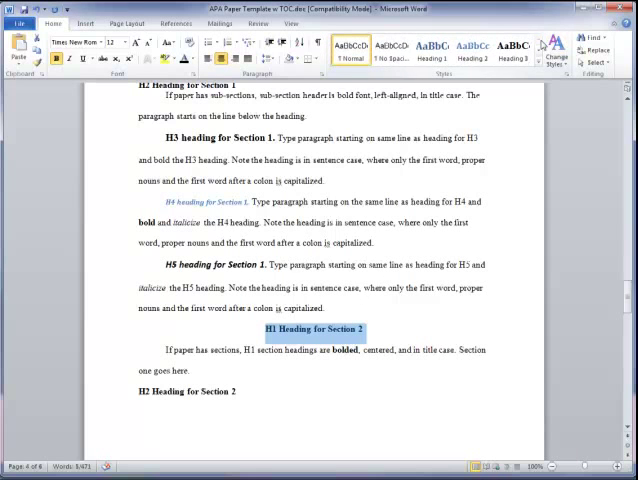
Give the Section 2 headings from H1 down to H4 their matching heading styles.
{"action": "left_click", "coordinate": [432, 52]}
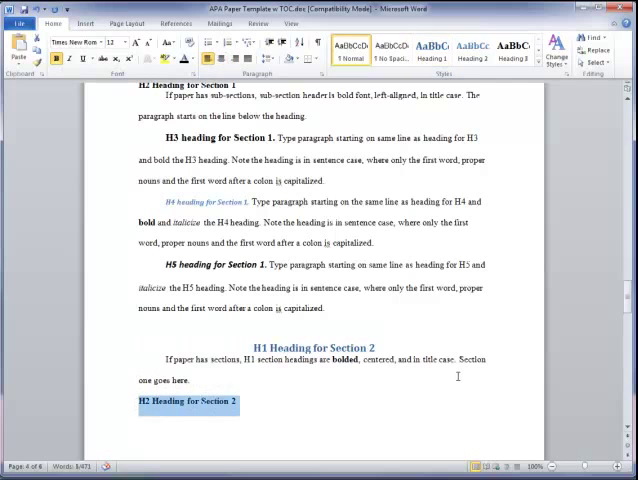
{"action": "scroll", "scroll_direction": "down", "scroll_amount": 3}
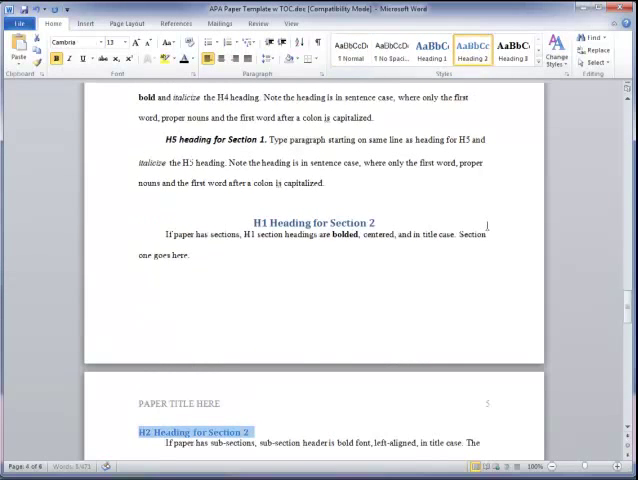
{"action": "scroll", "scroll_direction": "down", "scroll_amount": 3}
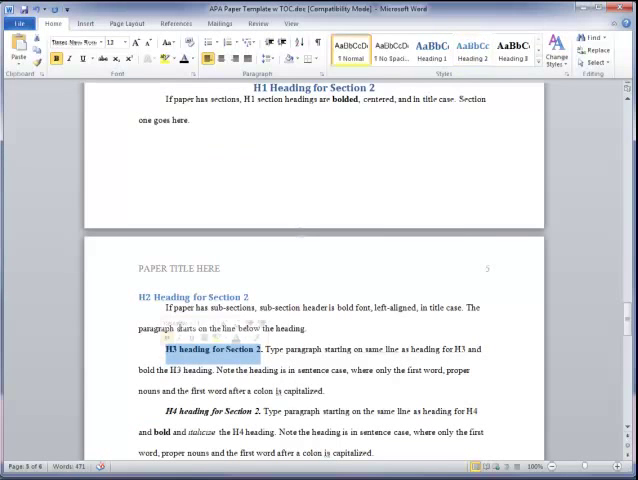
{"action": "scroll", "scroll_direction": "down", "scroll_amount": 3}
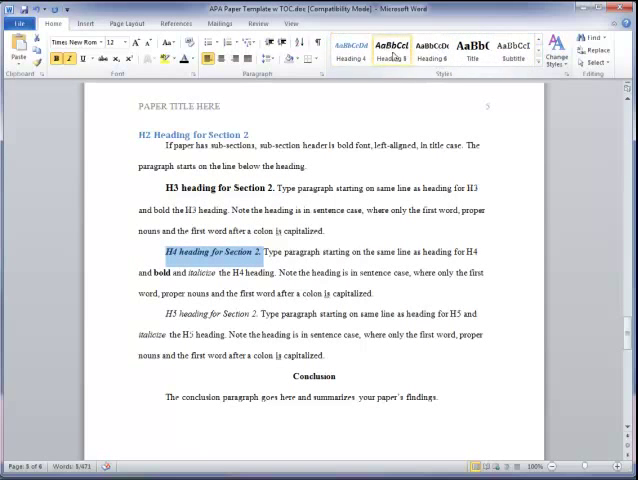
{"action": "left_click", "coordinate": [352, 56]}
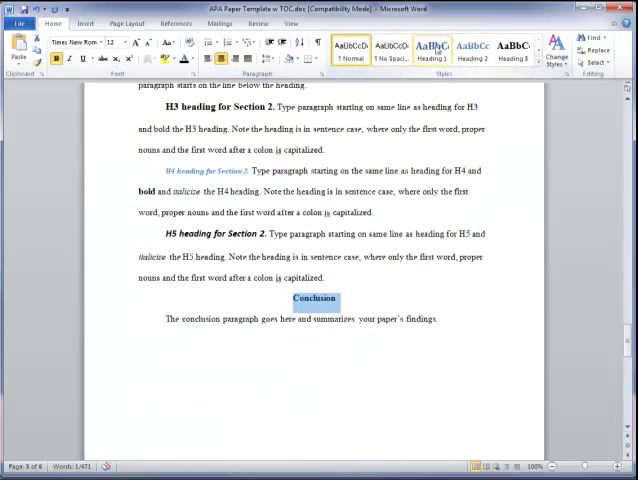
Make Conclusion a Heading 1 and turn the whole paper's text black.
{"action": "left_click", "coordinate": [200, 58]}
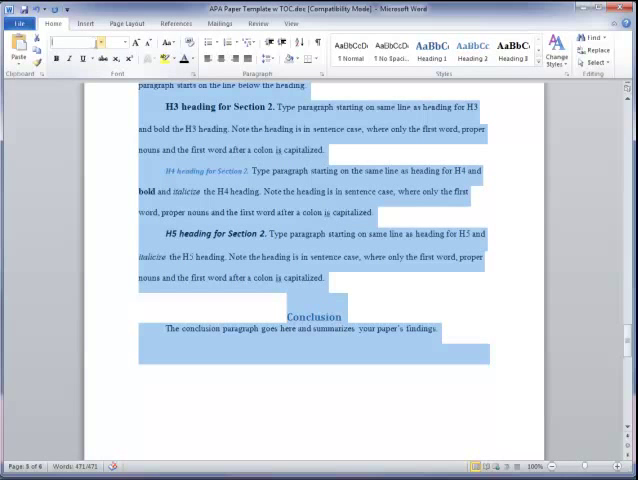
{"action": "left_click", "coordinate": [84, 40]}
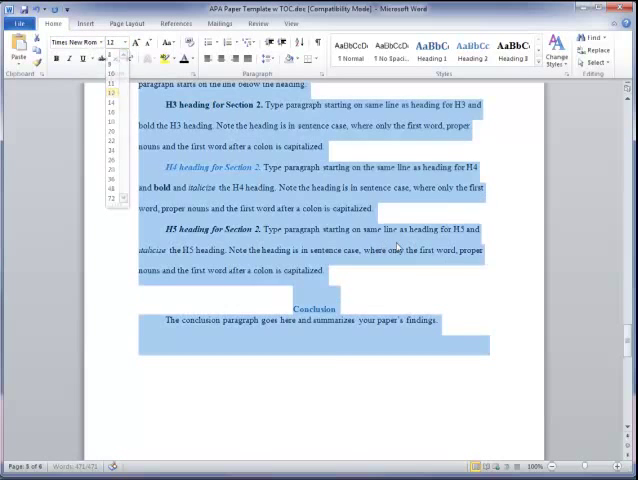
{"action": "left_click", "coordinate": [124, 42]}
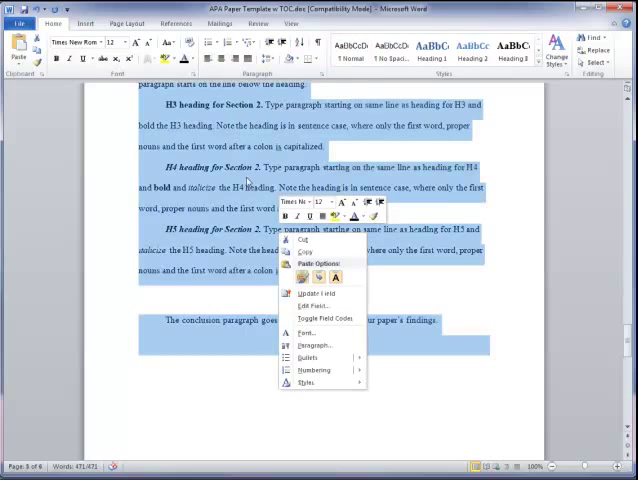
{"action": "left_click", "coordinate": [314, 344]}
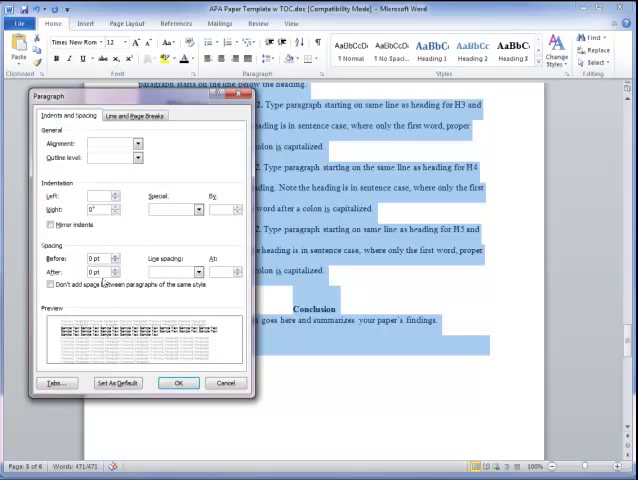
Reset Spacing Before and After for the whole paper so it is double-spaced without extra gaps.
{"action": "left_click", "coordinate": [198, 272]}
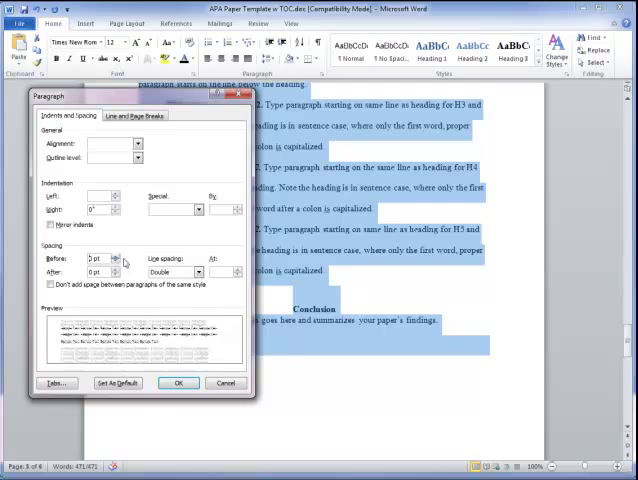
{"action": "left_click", "coordinate": [126, 274]}
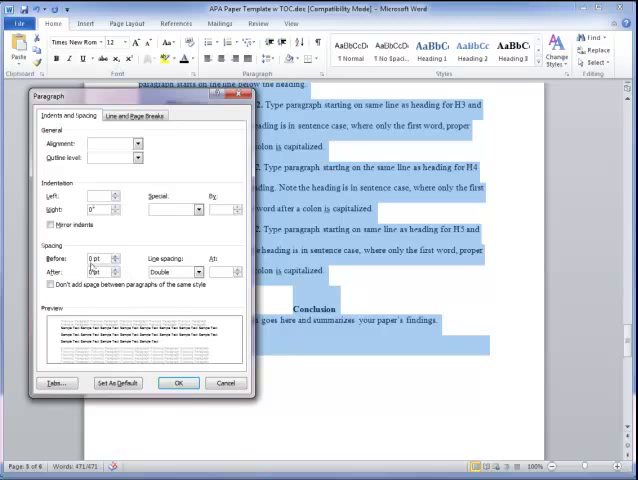
{"action": "triple_click", "coordinate": [84, 272]}
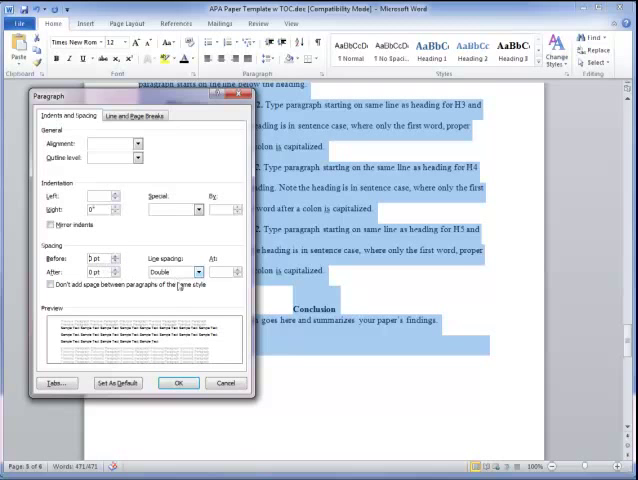
{"action": "left_click", "coordinate": [178, 382]}
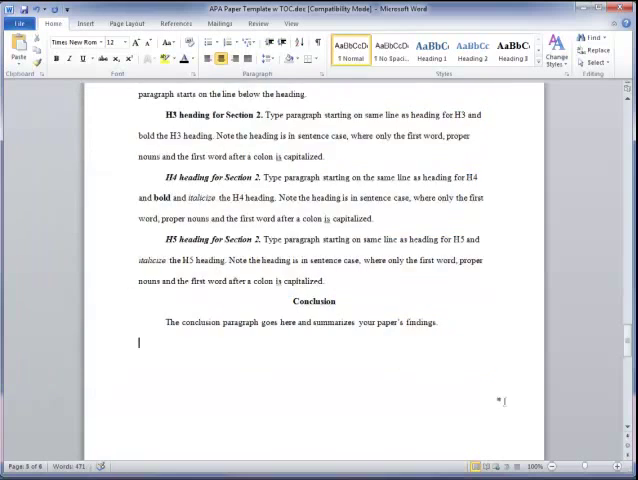
{"action": "scroll", "scroll_direction": "up", "scroll_amount": 3}
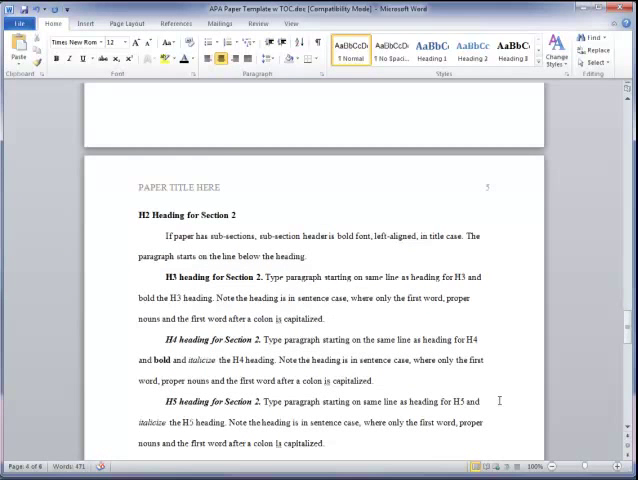
Scroll through the paper to check the styled headings before saving.
{"action": "scroll", "scroll_direction": "down", "scroll_amount": 3}
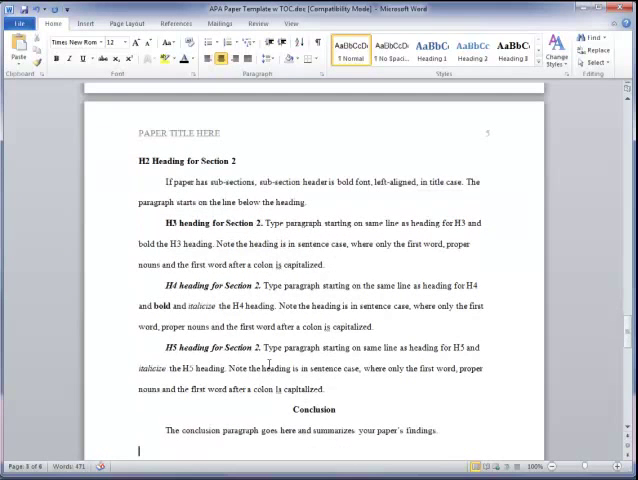
{"action": "double_click", "coordinate": [208, 348]}
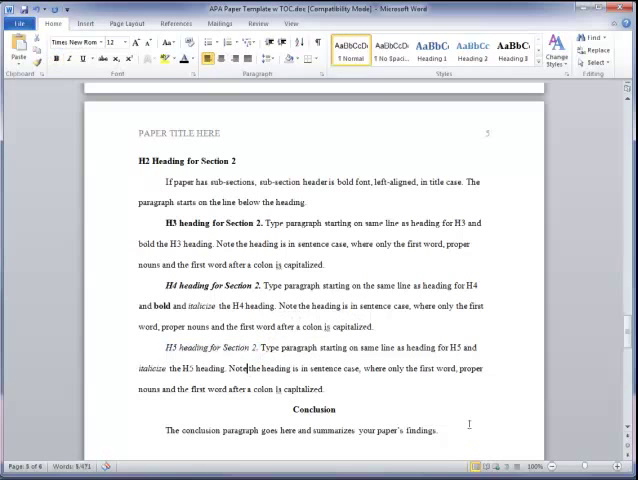
{"action": "scroll", "scroll_direction": "down", "scroll_amount": 3}
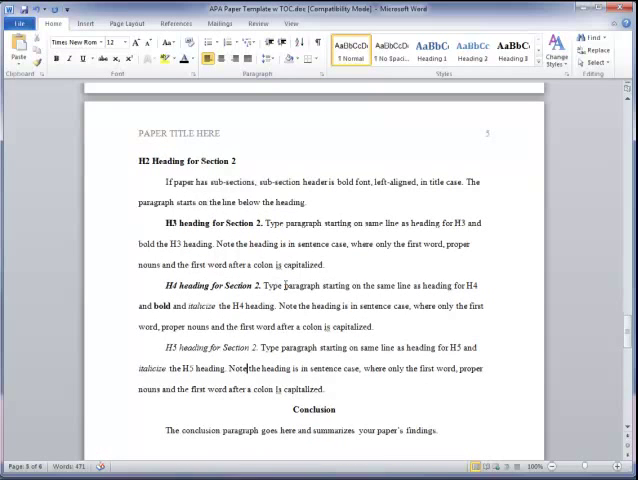
{"action": "scroll", "scroll_direction": "down", "scroll_amount": 3}
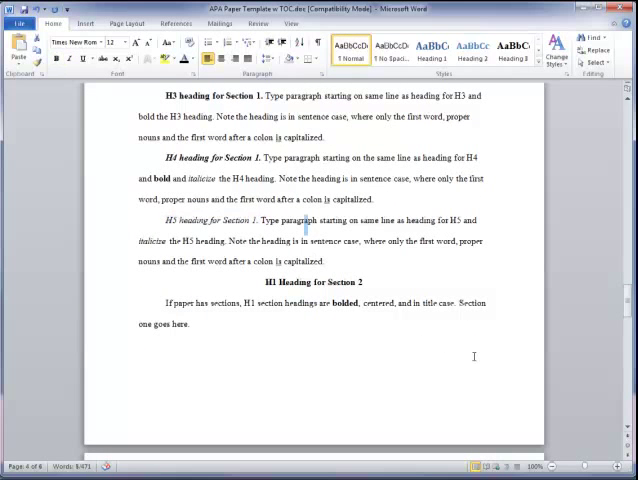
{"action": "scroll", "scroll_direction": "up", "scroll_amount": 3}
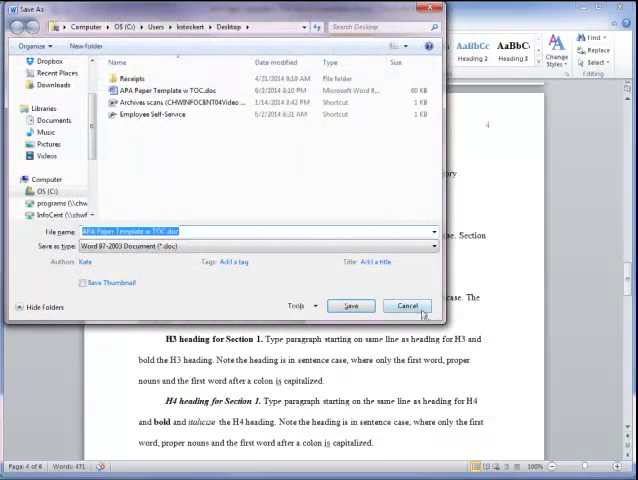
Save the paper from the Save As dialog.
{"action": "left_click", "coordinate": [350, 306]}
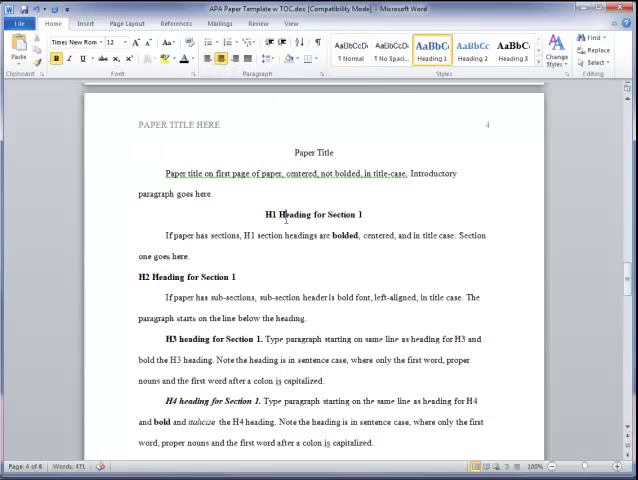
Rebuild the entire table of contents so it lists Sections 1 and 2 plus Conclusion.
{"action": "scroll", "scroll_direction": "up", "scroll_amount": 3}
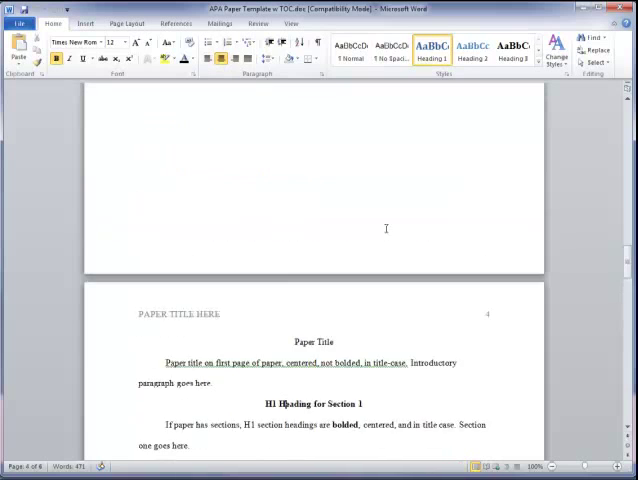
{"action": "scroll", "scroll_direction": "up", "scroll_amount": 3}
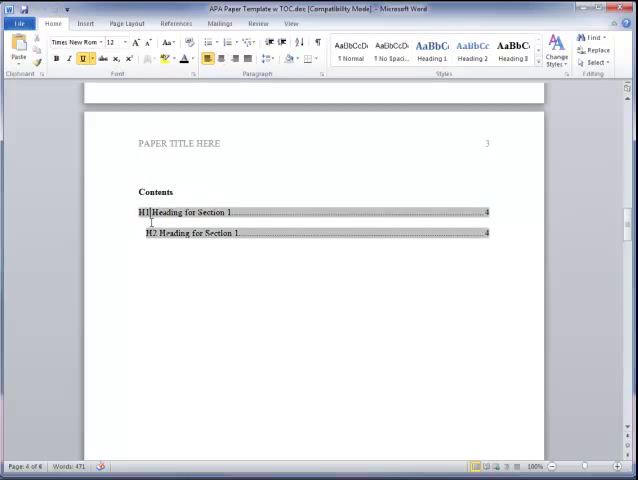
{"action": "left_click", "coordinate": [176, 24]}
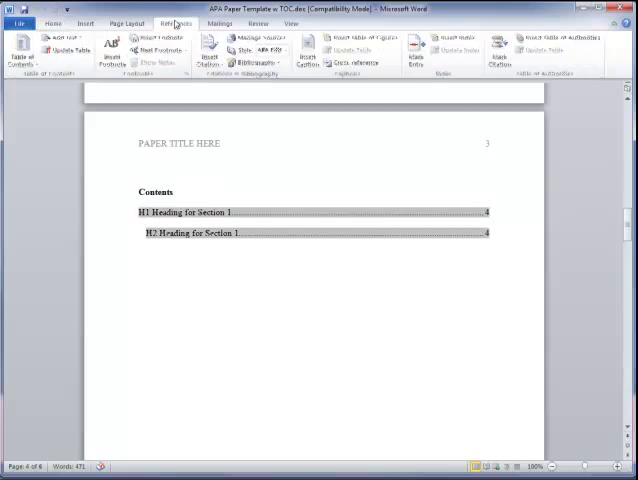
{"action": "left_click", "coordinate": [64, 50]}
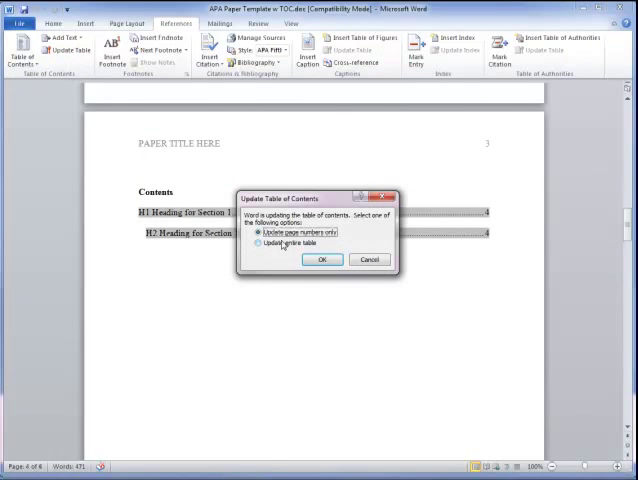
{"action": "left_click", "coordinate": [322, 260]}
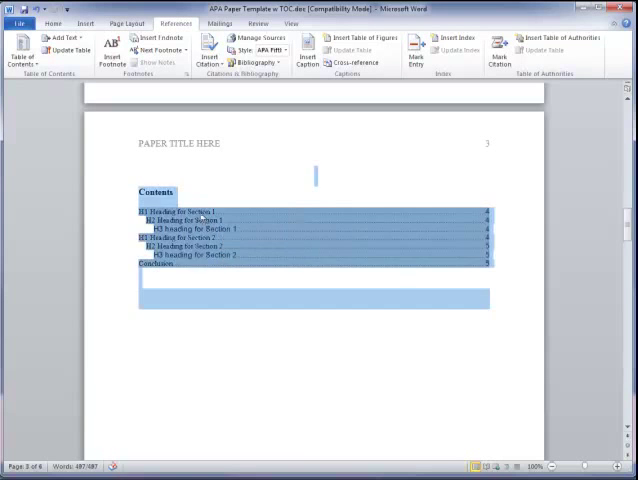
Make the table of contents double-spaced through its Paragraph settings.
{"action": "left_click", "coordinate": [52, 24]}
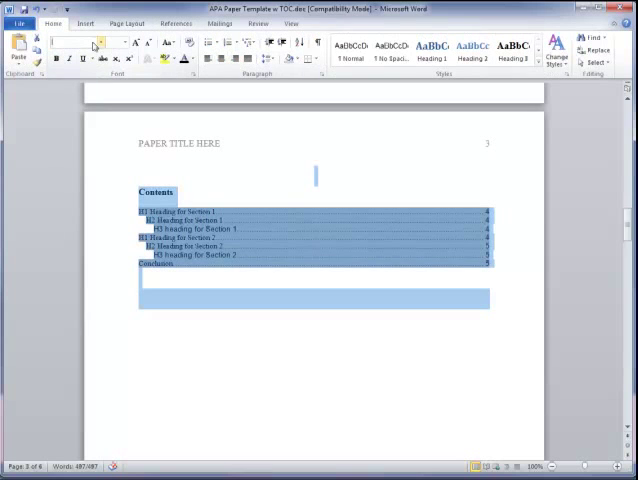
{"action": "left_click", "coordinate": [84, 42]}
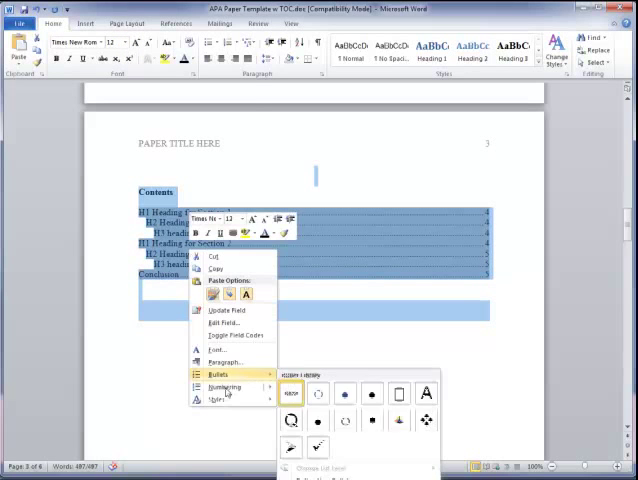
{"action": "left_click", "coordinate": [222, 352]}
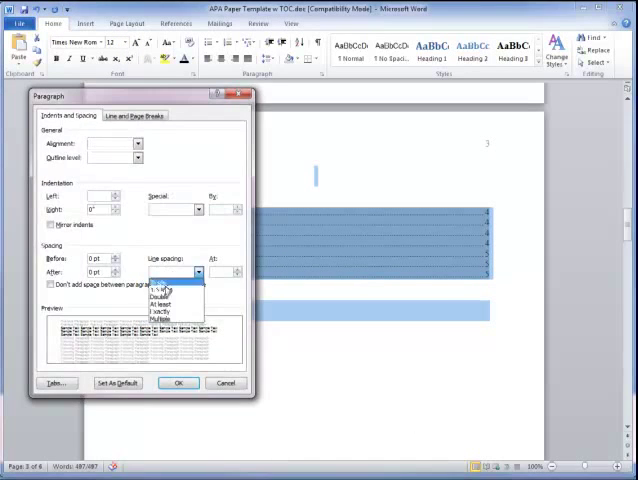
{"action": "left_click", "coordinate": [164, 290]}
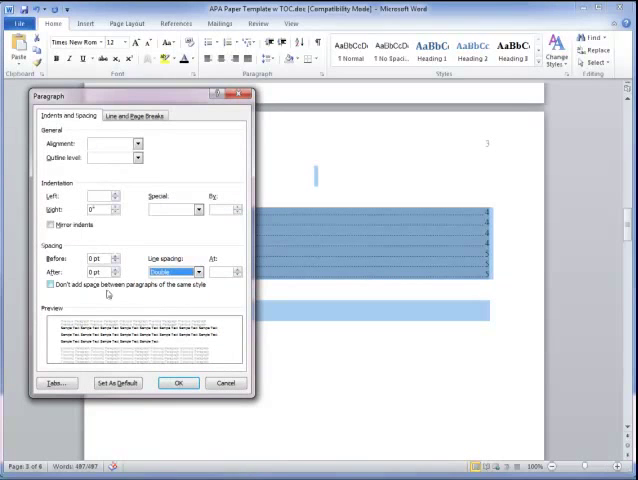
{"action": "left_click", "coordinate": [178, 384]}
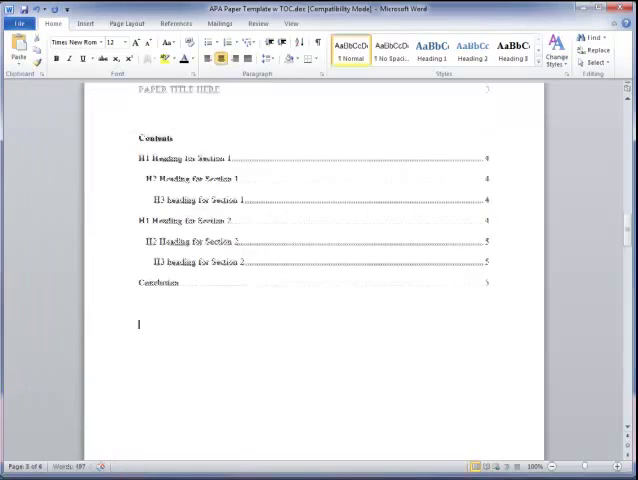
{"action": "scroll", "scroll_direction": "up", "scroll_amount": 3}
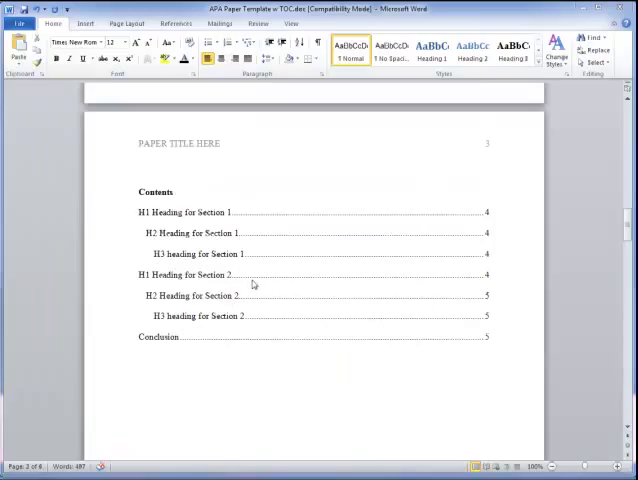
{"action": "mouse_move", "coordinate": [174, 270]}
{"action": "type", "text": "Table of "}
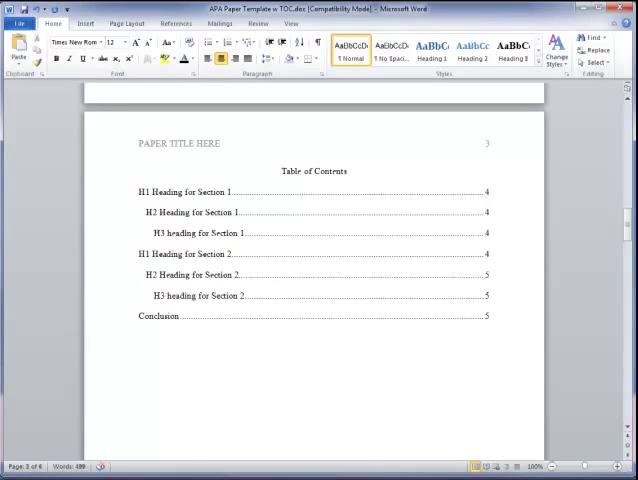
Show the Table of Contents options on the References tab.
{"action": "left_click", "coordinate": [178, 24]}
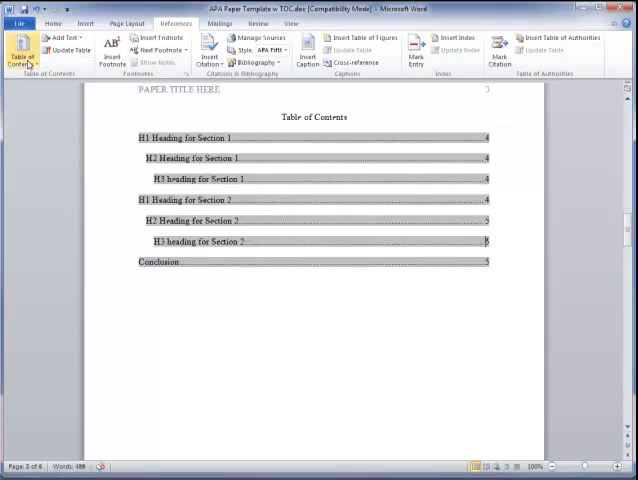
{"action": "left_click", "coordinate": [22, 48]}
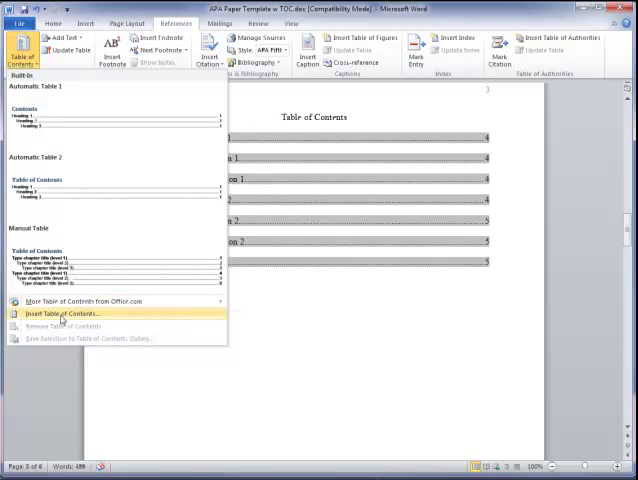
Rebuild the table of contents with Show levels 5, replacing the existing table.
{"action": "left_click", "coordinate": [68, 312]}
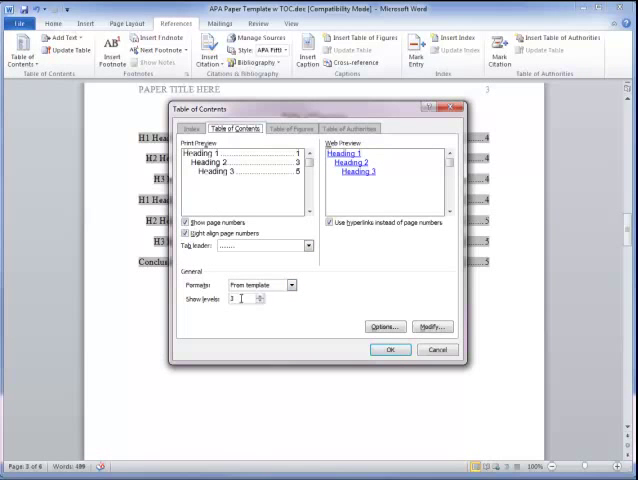
{"action": "left_click", "coordinate": [260, 302]}
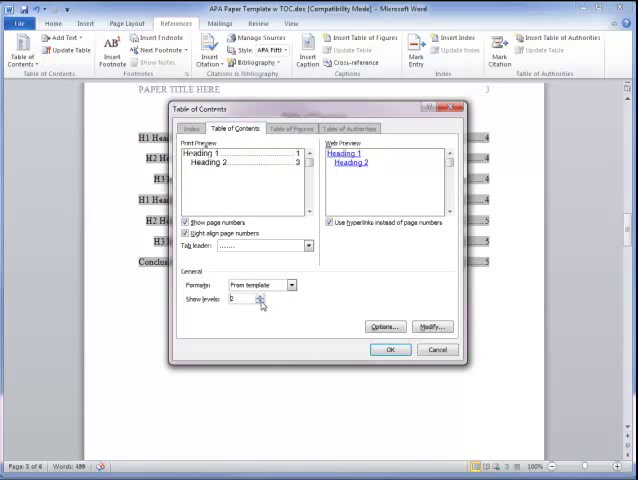
{"action": "left_click", "coordinate": [262, 296]}
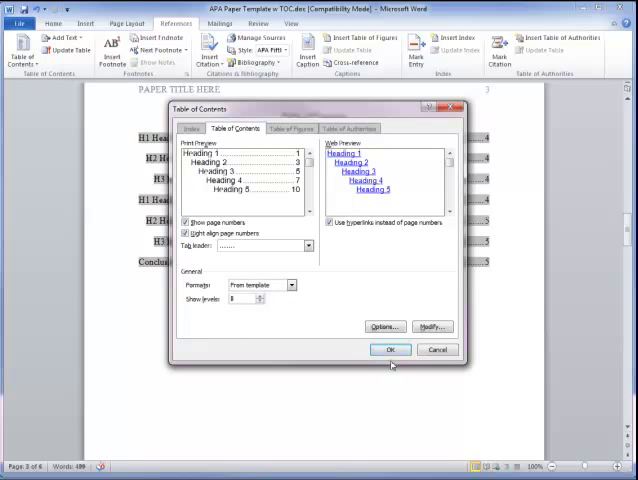
{"action": "left_click", "coordinate": [392, 348]}
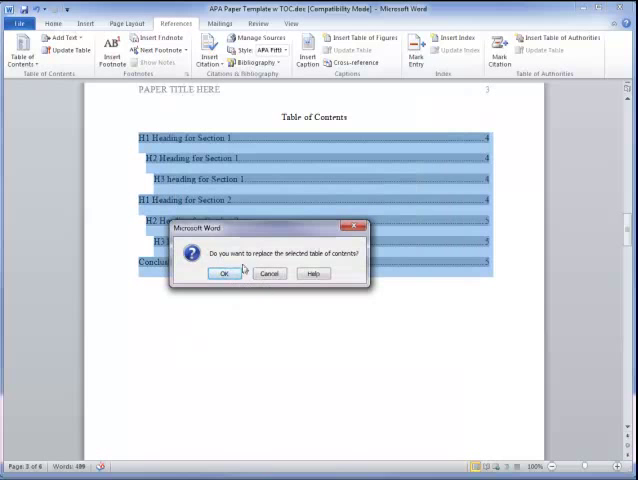
{"action": "mouse_move", "coordinate": [344, 264]}
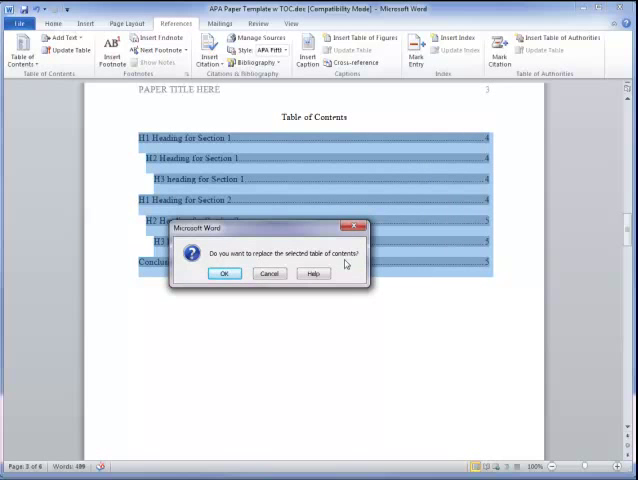
{"action": "left_click", "coordinate": [224, 272]}
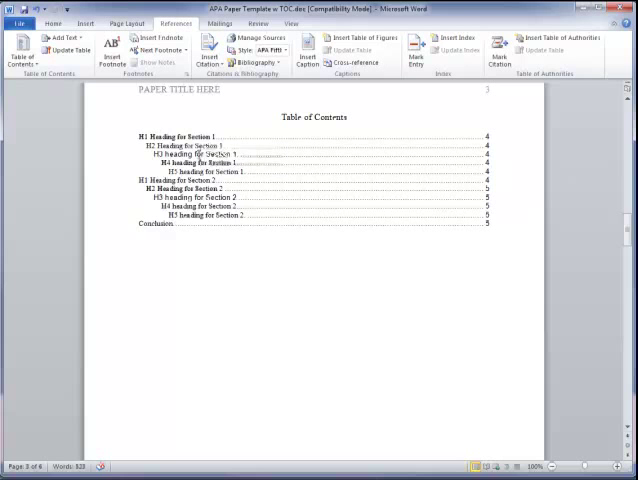
Scroll through the paper to review the headings and return to the contents.
{"action": "scroll", "scroll_direction": "down", "scroll_amount": 3}
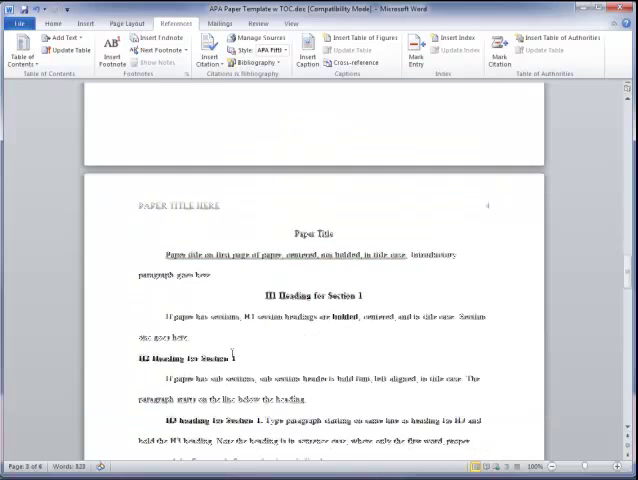
{"action": "scroll", "scroll_direction": "down", "scroll_amount": 3}
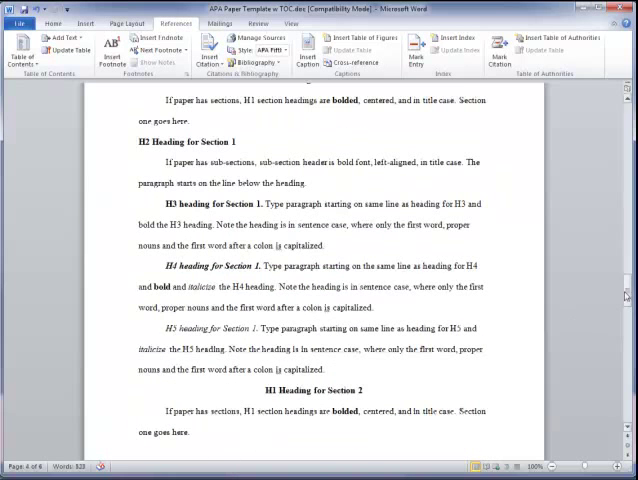
{"action": "scroll", "scroll_direction": "up", "scroll_amount": 3}
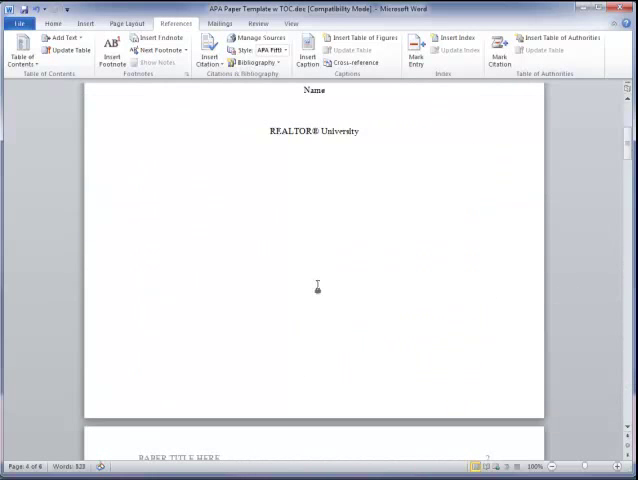
{"action": "scroll", "scroll_direction": "down", "scroll_amount": 3}
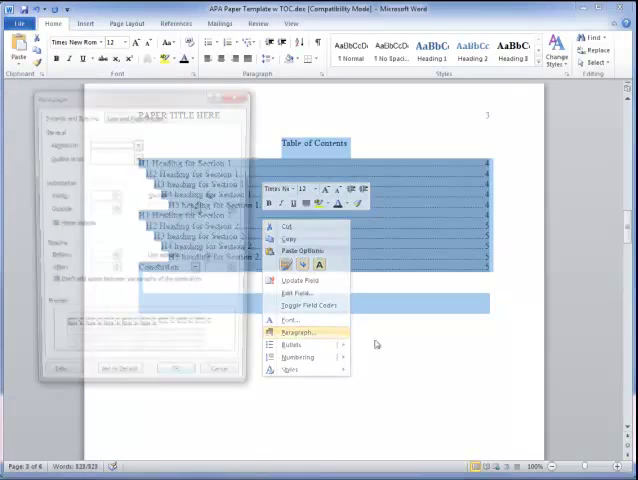
Set the table of contents paragraphs to double line spacing.
{"action": "left_click", "coordinate": [296, 332]}
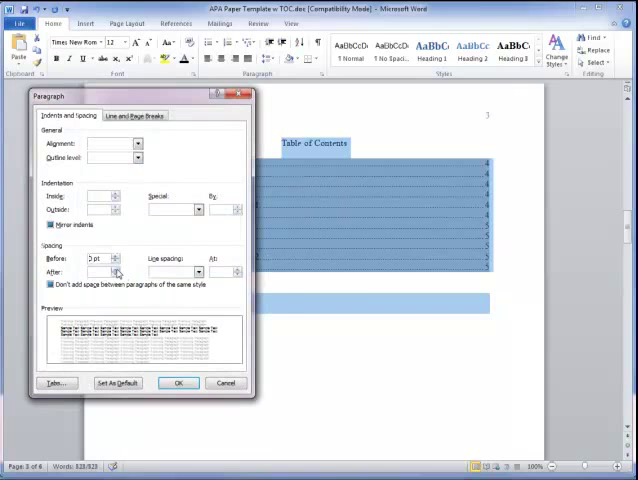
{"action": "left_click", "coordinate": [200, 272]}
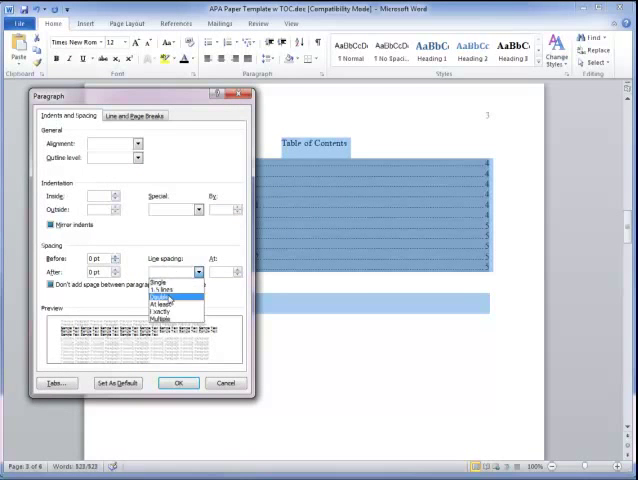
{"action": "left_click", "coordinate": [178, 384]}
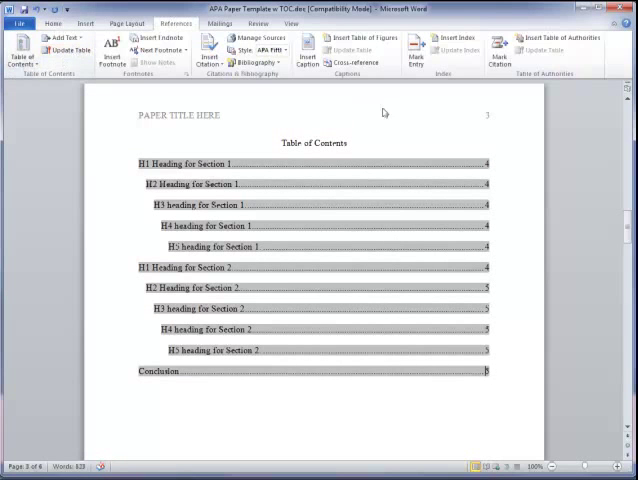
{"action": "mouse_move", "coordinate": [176, 246]}
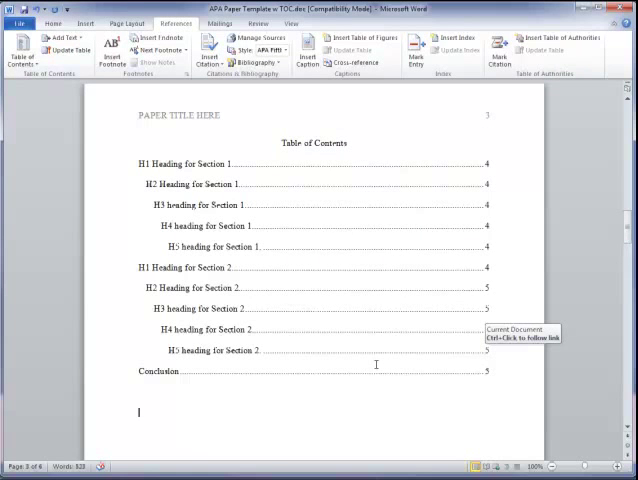
{"action": "scroll", "scroll_direction": "up", "scroll_amount": 3}
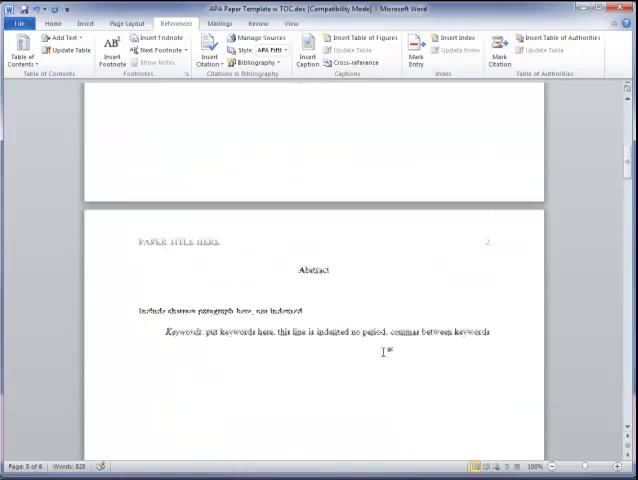
{"action": "scroll", "scroll_direction": "up", "scroll_amount": 3}
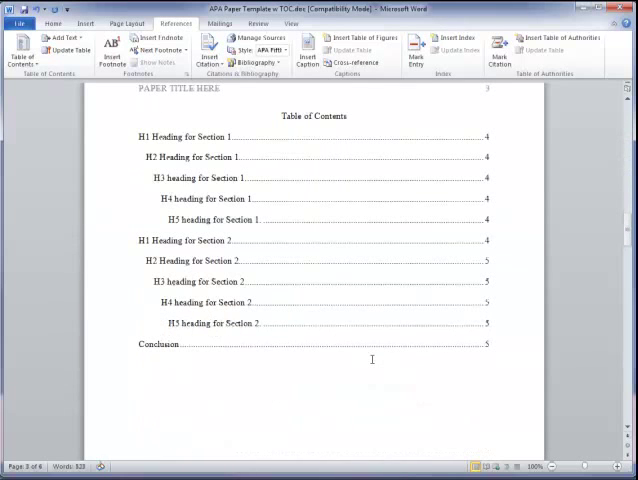
{"action": "mouse_move", "coordinate": [380, 260]}
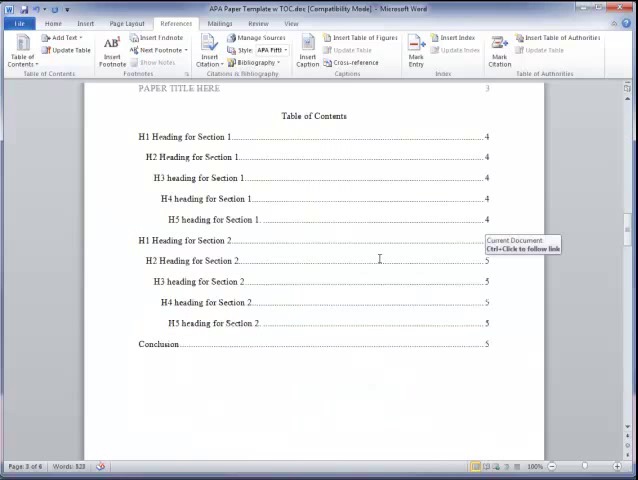
{"action": "scroll", "scroll_direction": "up", "scroll_amount": 3}
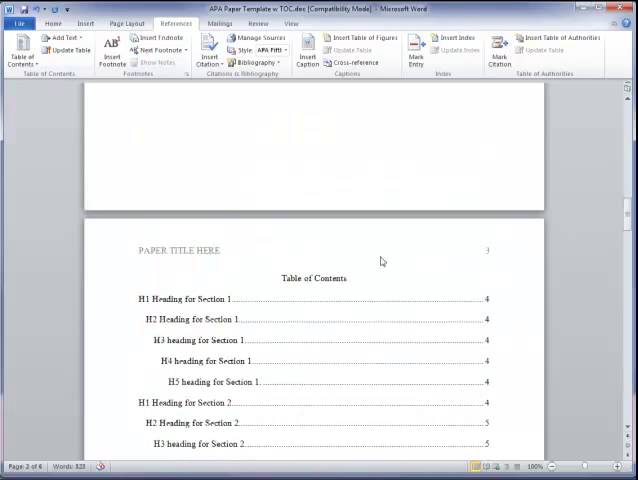
{"action": "mouse_move", "coordinate": [432, 276]}
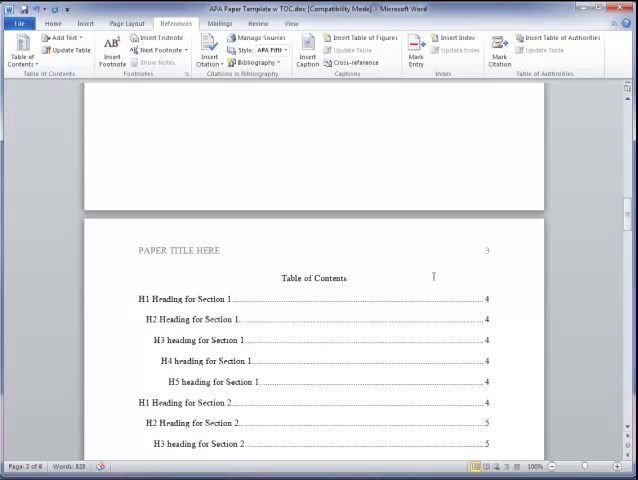
{"action": "scroll", "scroll_direction": "up", "scroll_amount": 3}
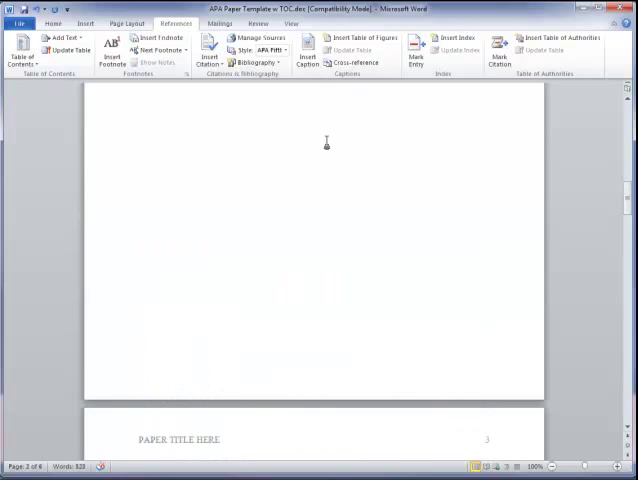
{"action": "scroll", "scroll_direction": "down", "scroll_amount": 3}
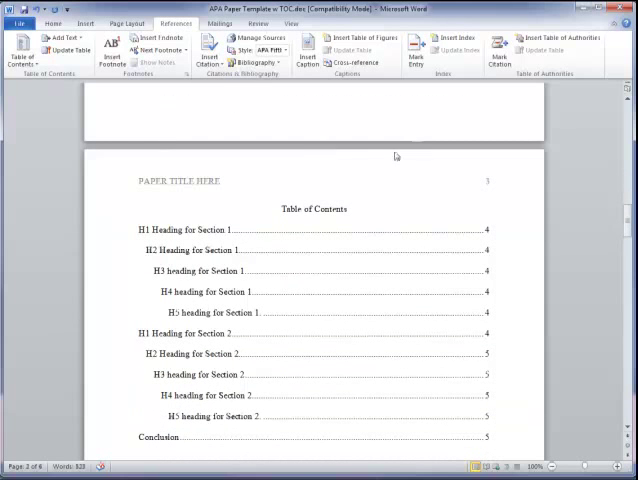
{"action": "mouse_move", "coordinate": [396, 218]}
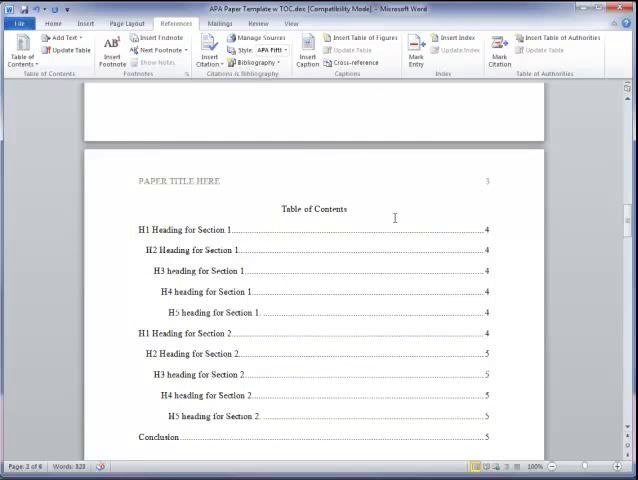
{"action": "mouse_move", "coordinate": [280, 280]}
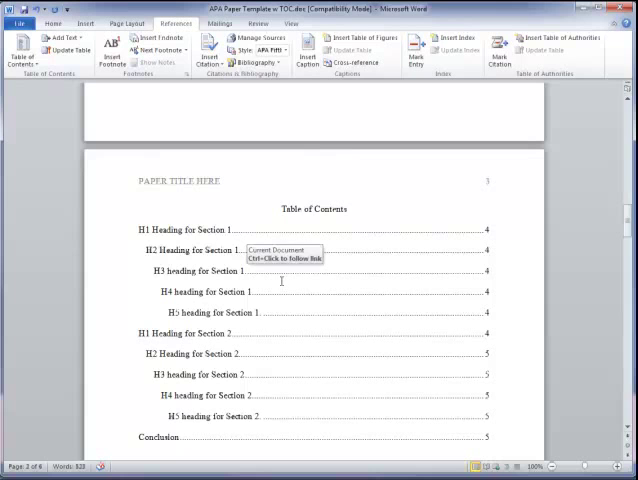
{"action": "mouse_move", "coordinate": [432, 226]}
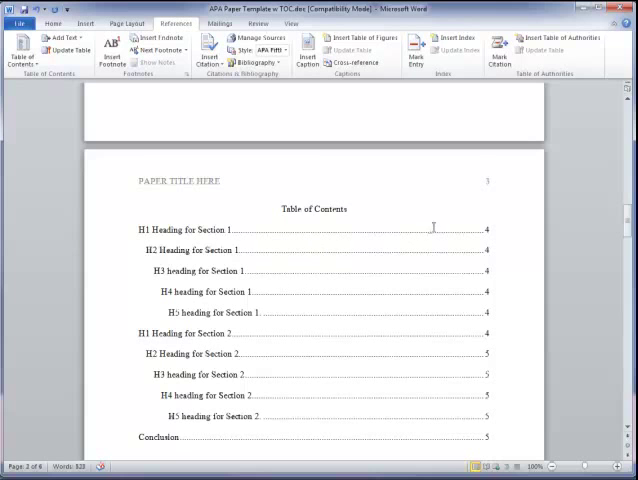